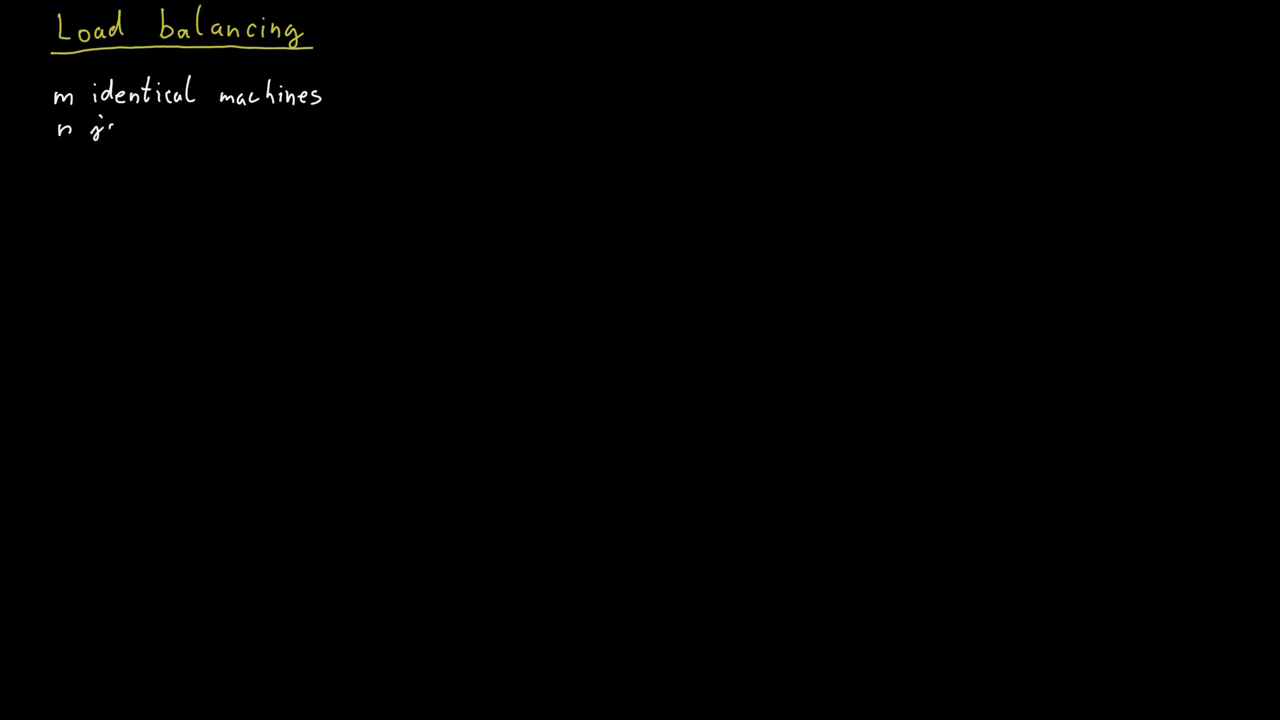
- Handwrite 'n jobs' and 'job j has processing time t_j' below the machines line
text(jobs)
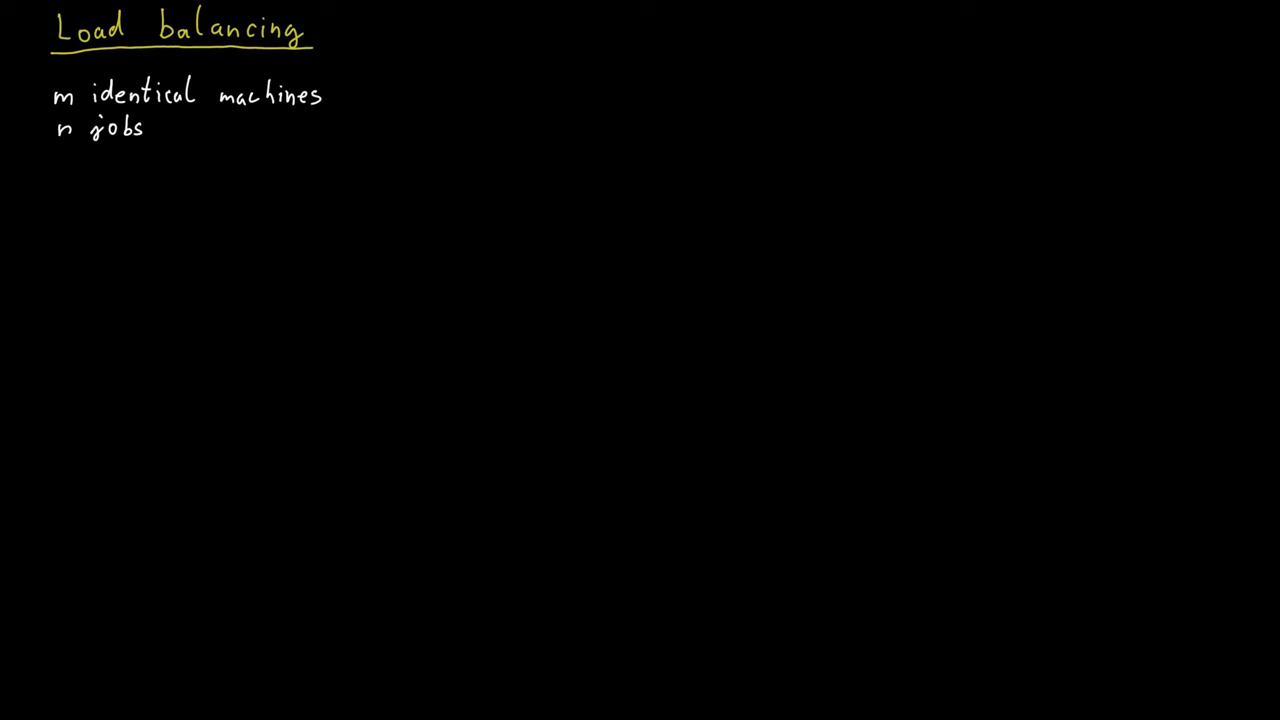
text(job j has)
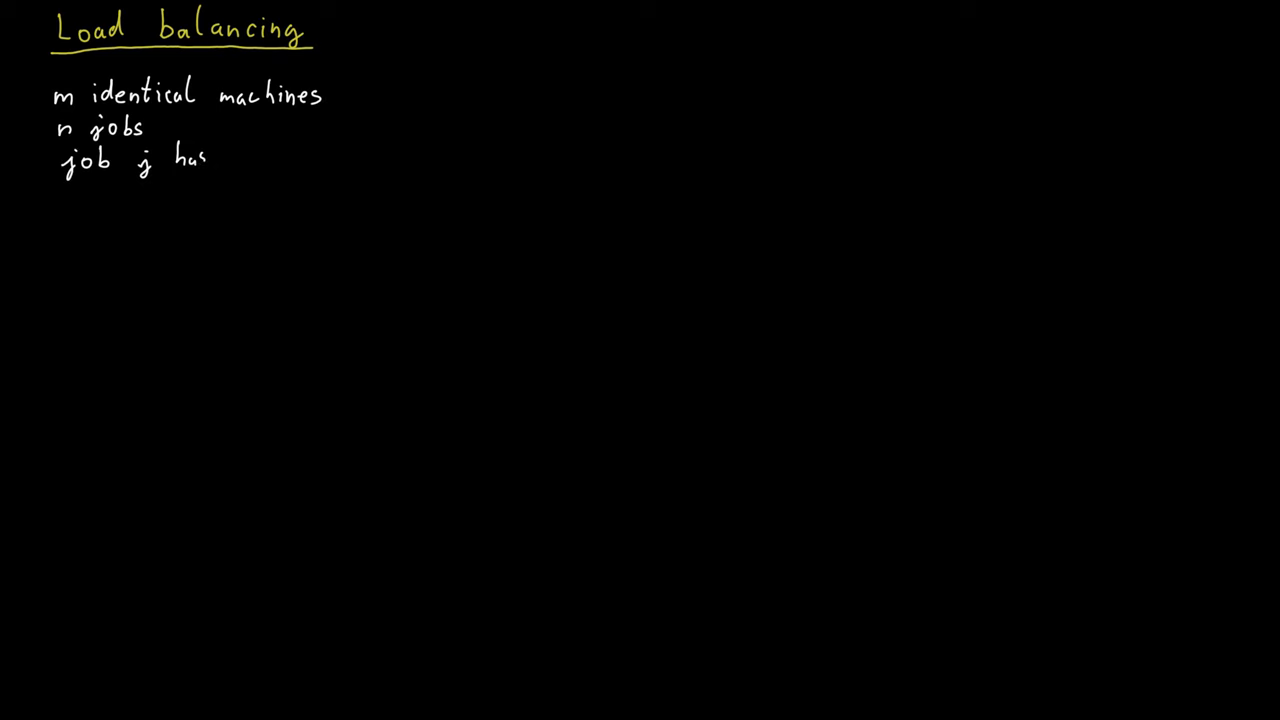
text(processing)
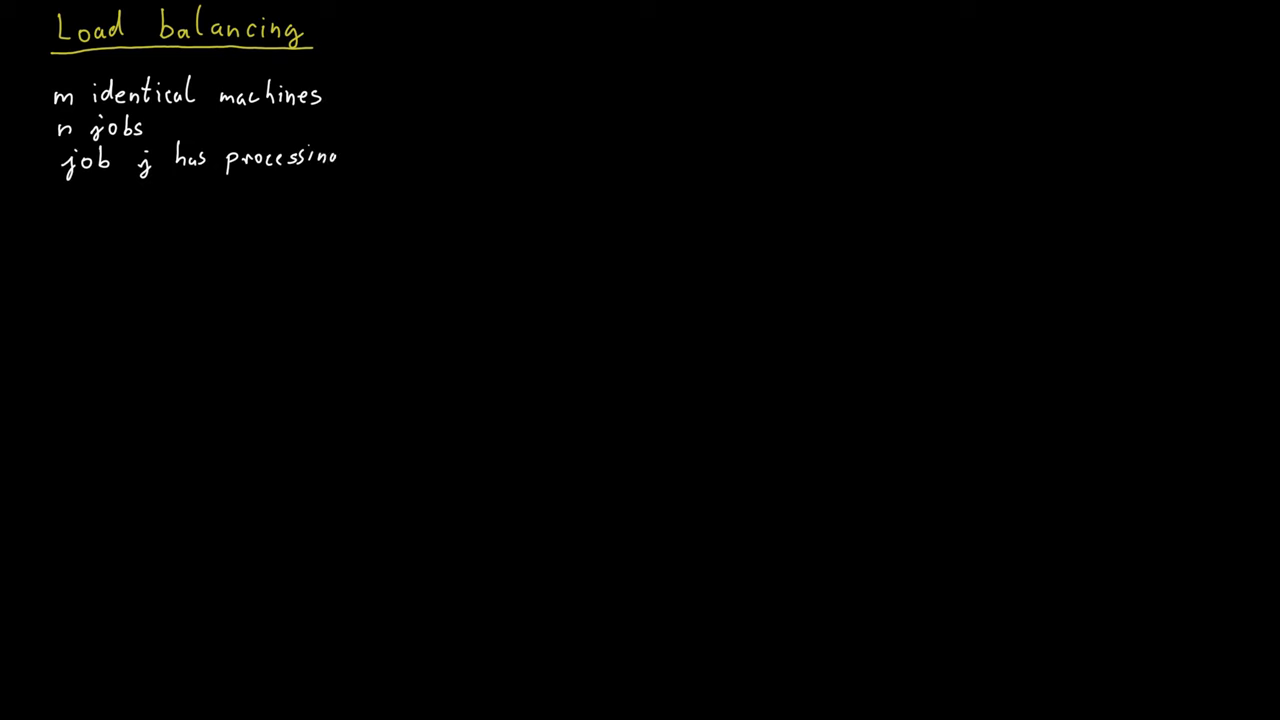
text(time t_j)
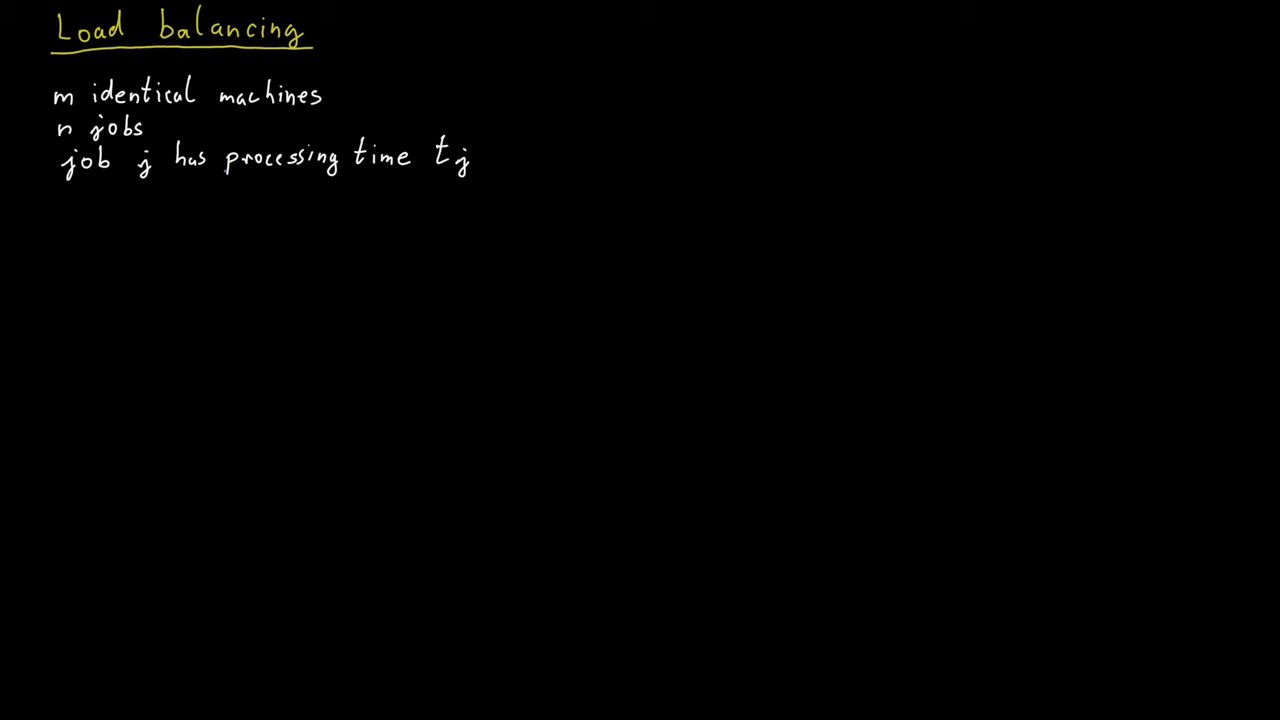
text(also called size)
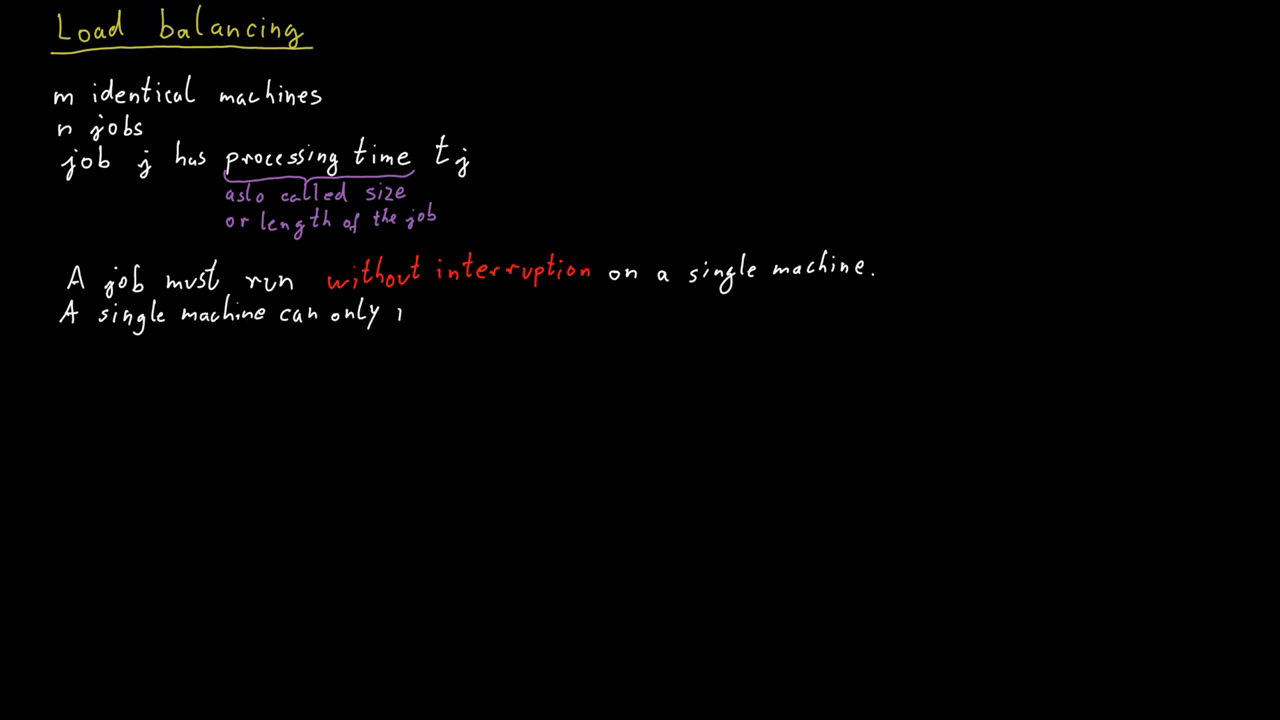
- Write that each machine processes one job at a time, then begin the 'Load of a machine' heading
text(process one job at a time.)
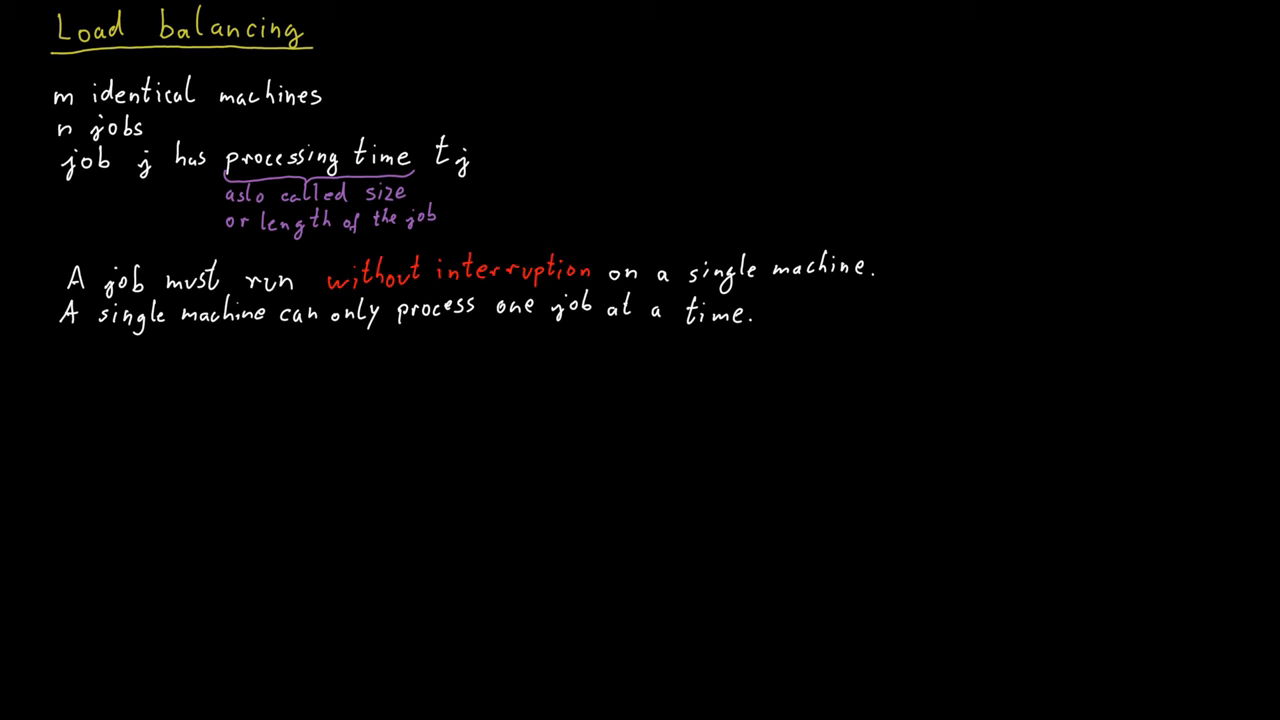
text(Load of a machine: How long does the machine need to run for to)
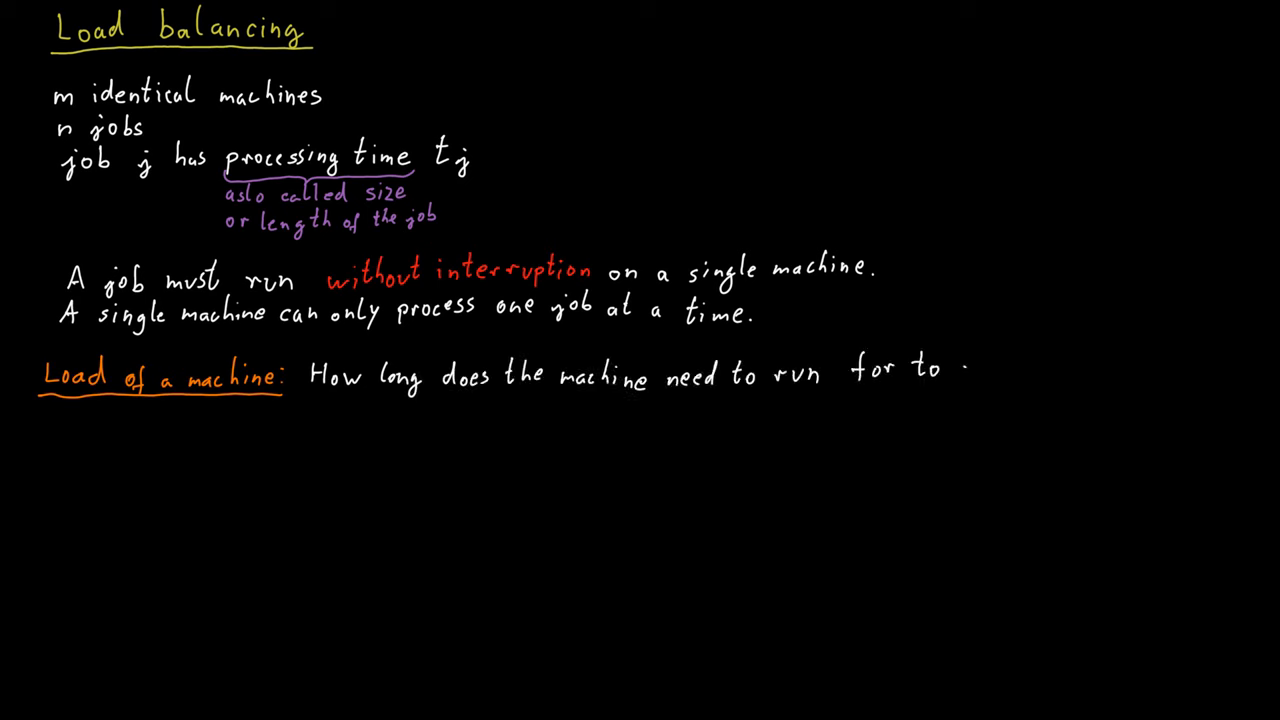
- Define J(i) as machine i's job subset and L_i = Σ t_j, then start 'Goal: Assign'
text(excute all jobs assigned to the machine?)
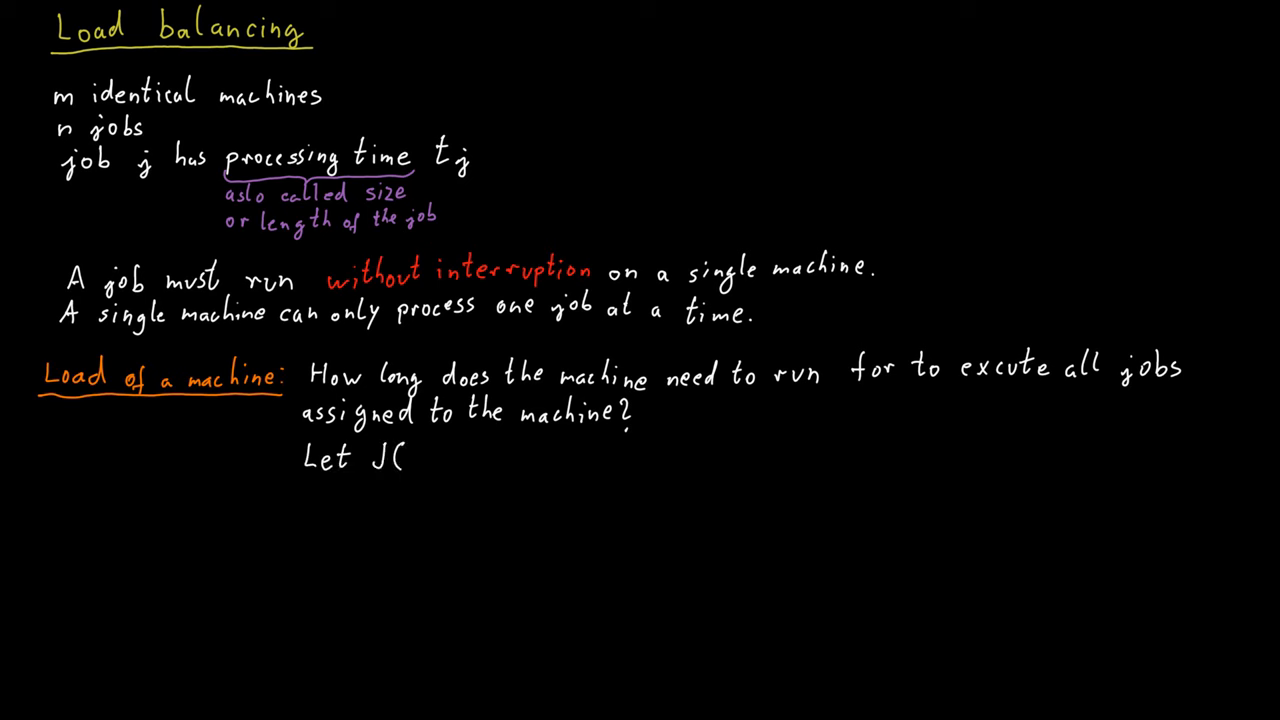
text(i) be the subset of jobs assigned to machine i.)
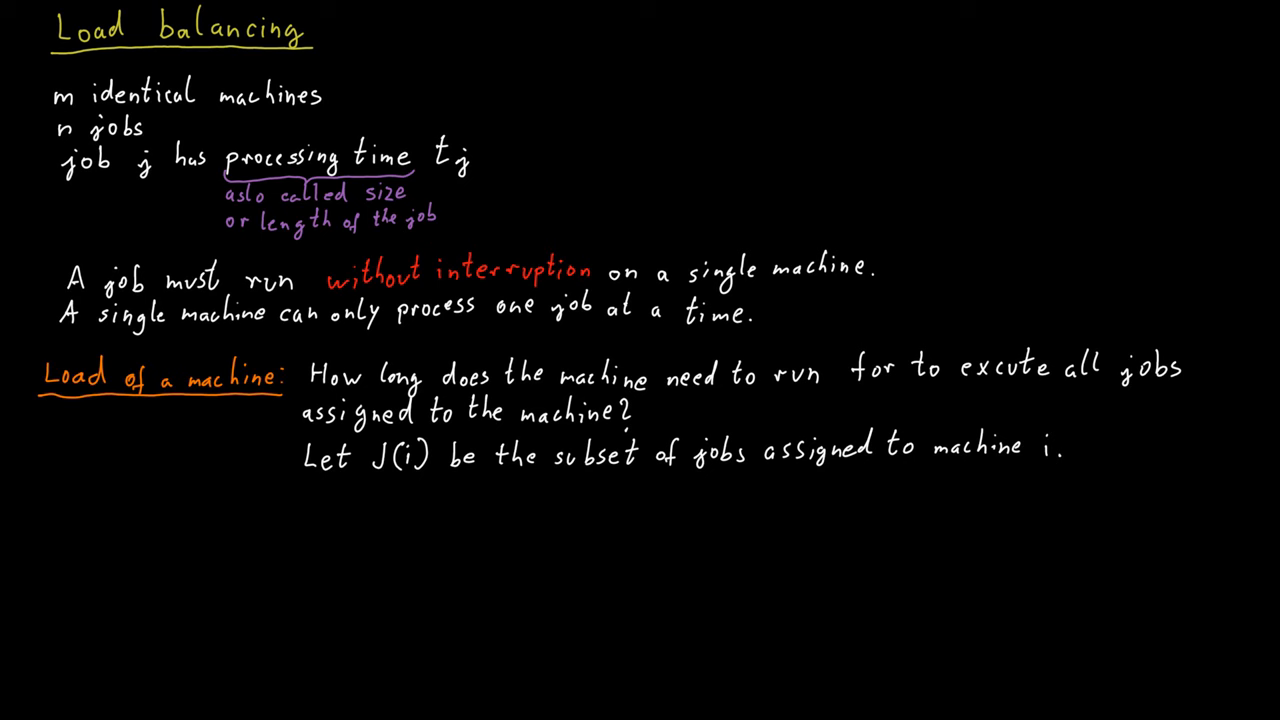
text(The load)
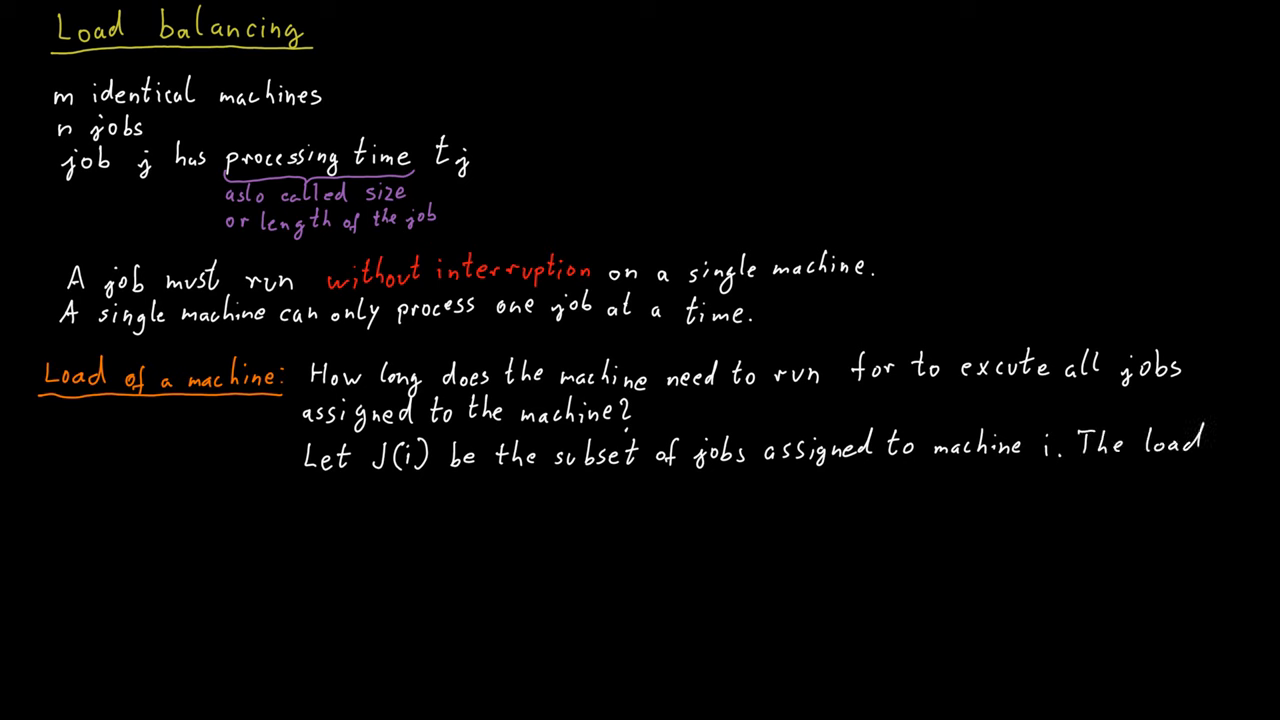
text(of machine i is L_i = ∑ t_j)
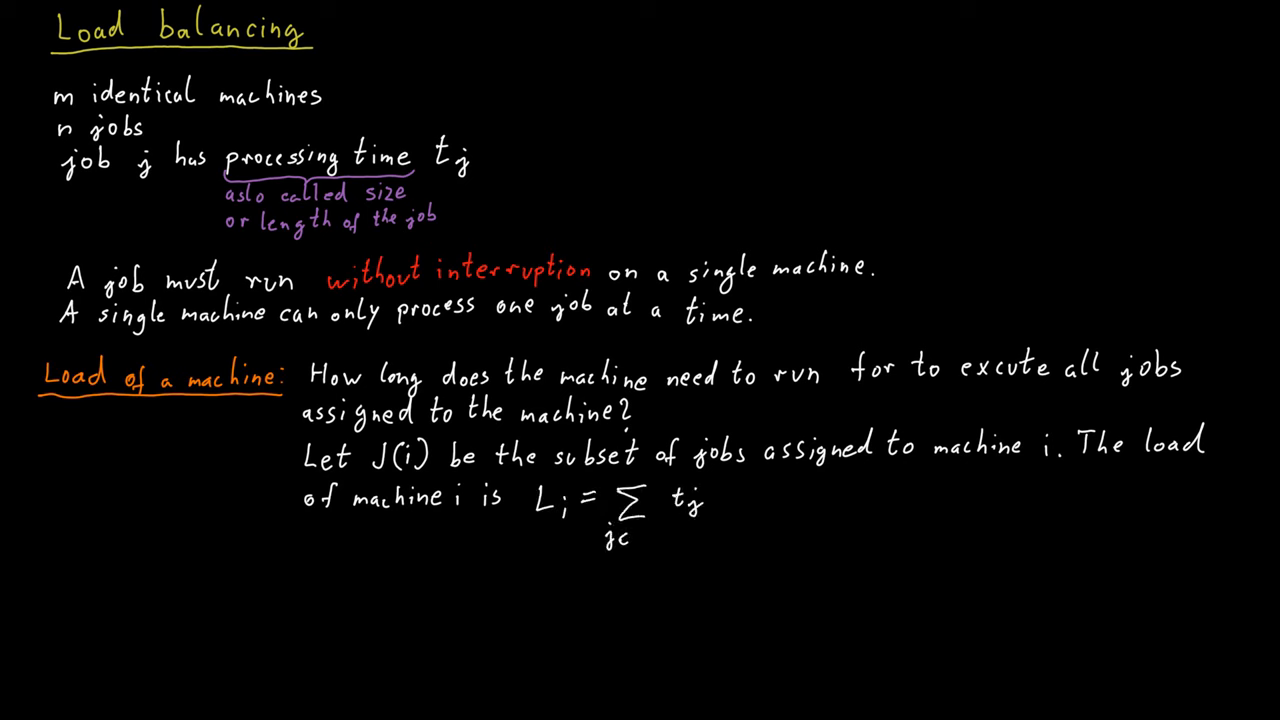
text(Goal: Assign every job to a machine so)
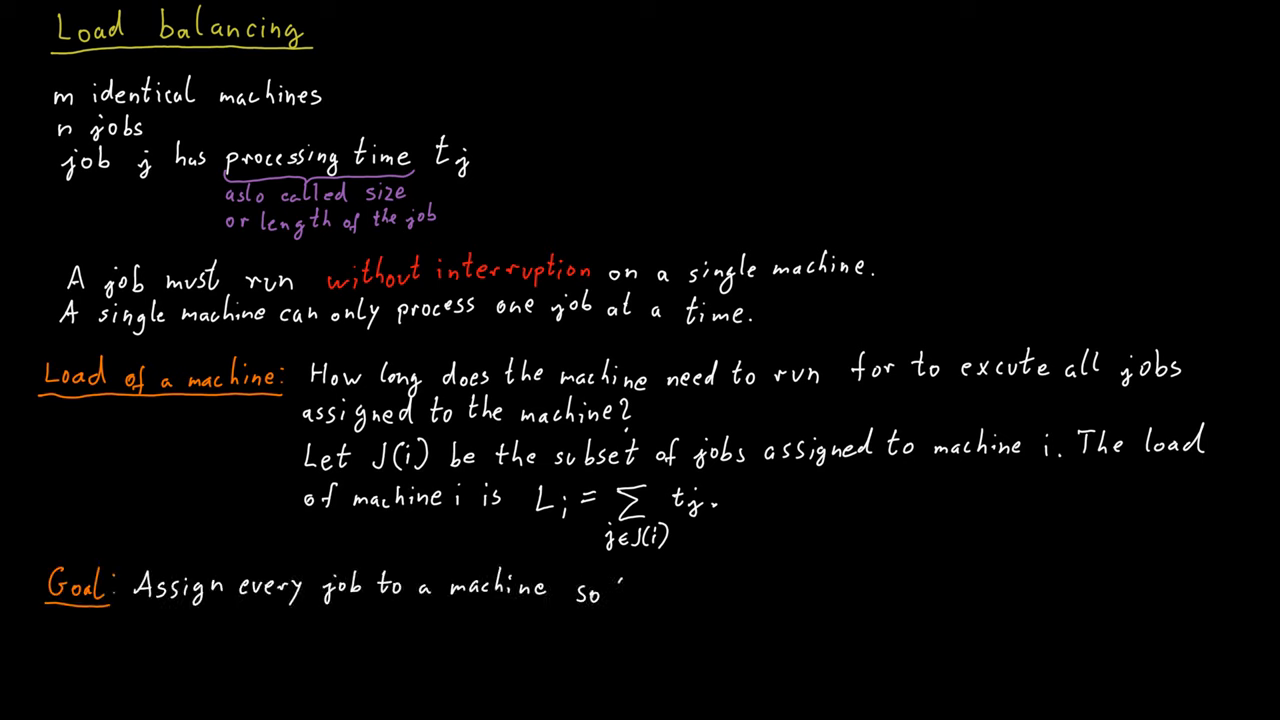
- Write that the maximum load max{L1,…,Lm} is minimized, also called makespan
text(that the maximum load max {L1,L2,...,Lm)
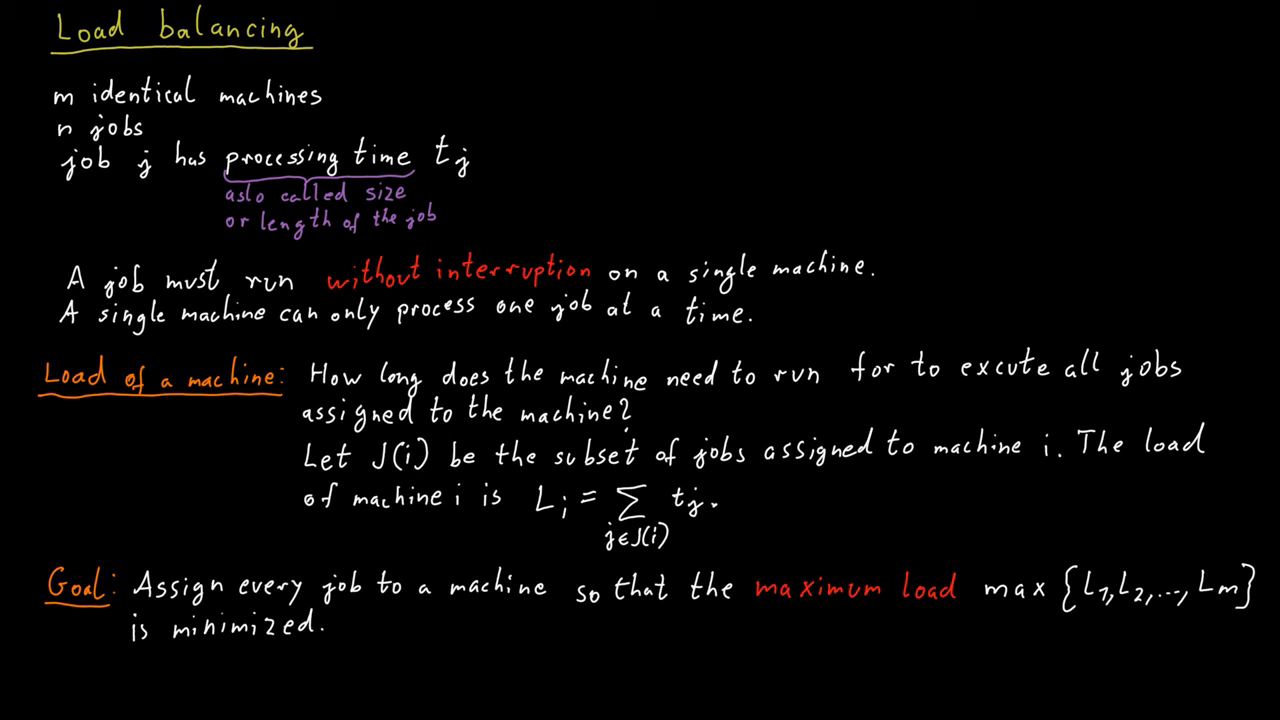
text(also called makespan)
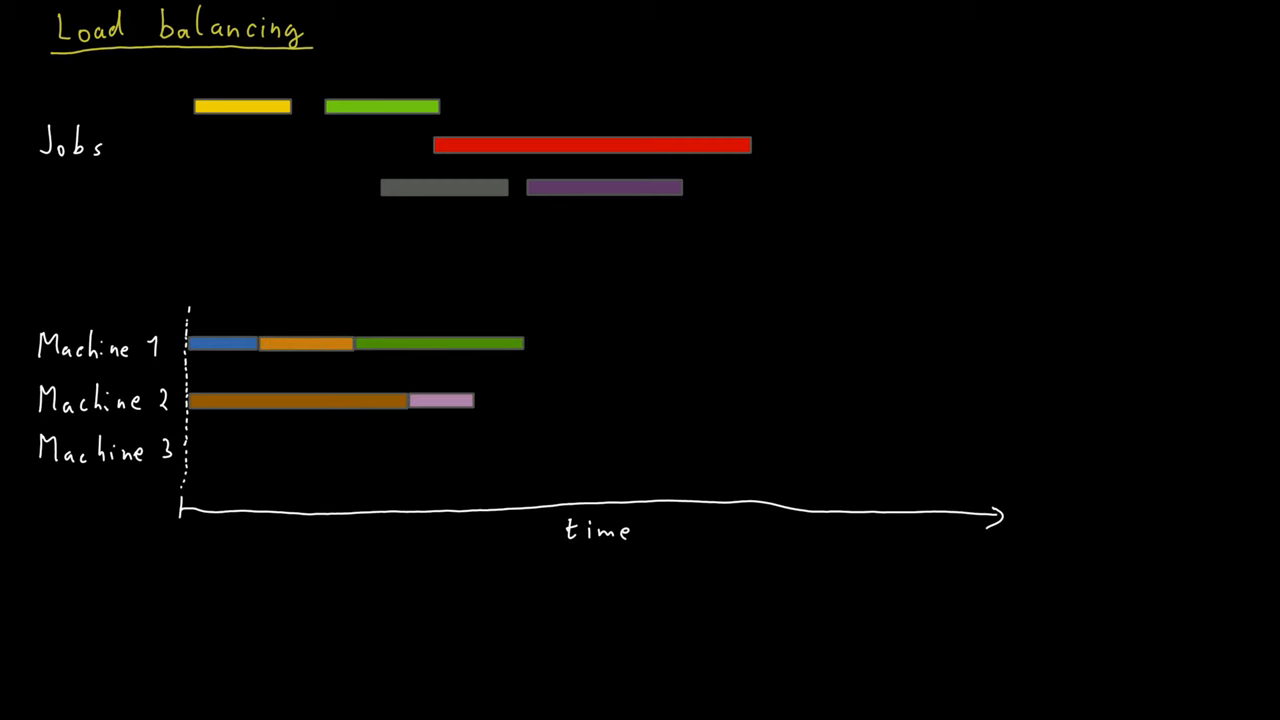
- Drag a colored job bar onto a machine row in the time-axis diagram
drag(604, 188, 553, 401)
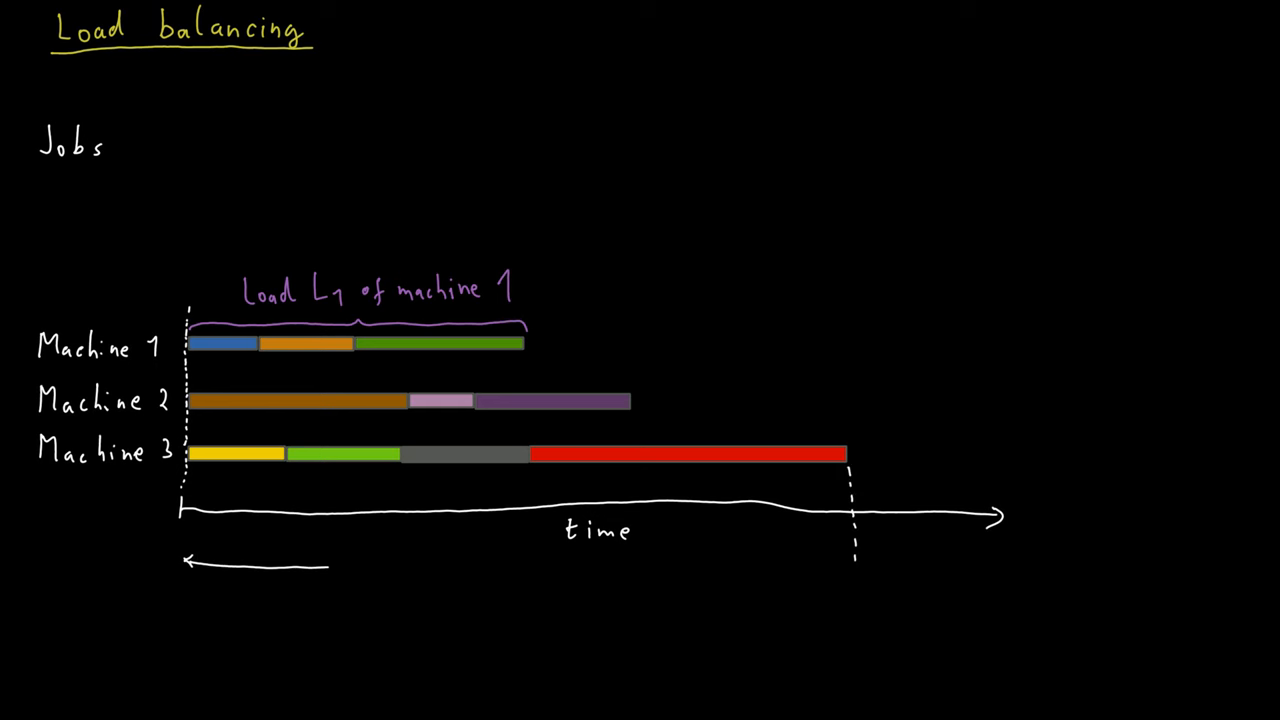
- Label the arrow to machine 3's finishing time 'makespan'
text(mc)
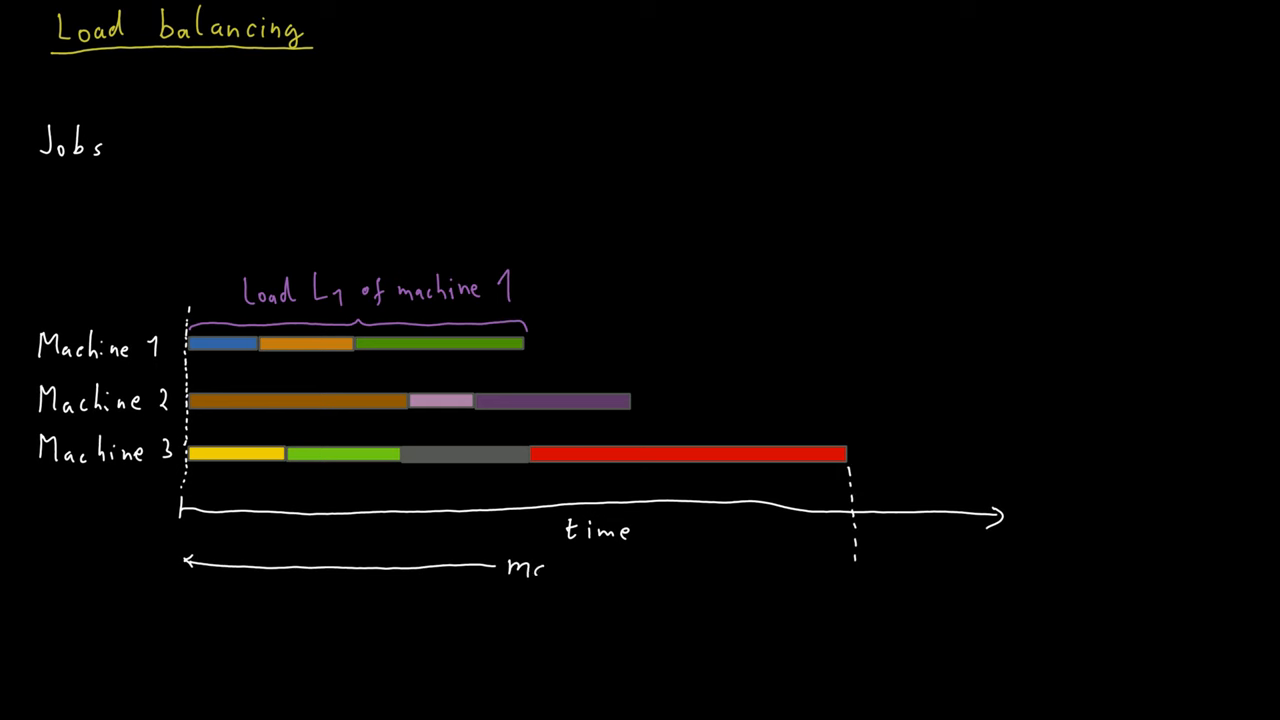
text(makespan)
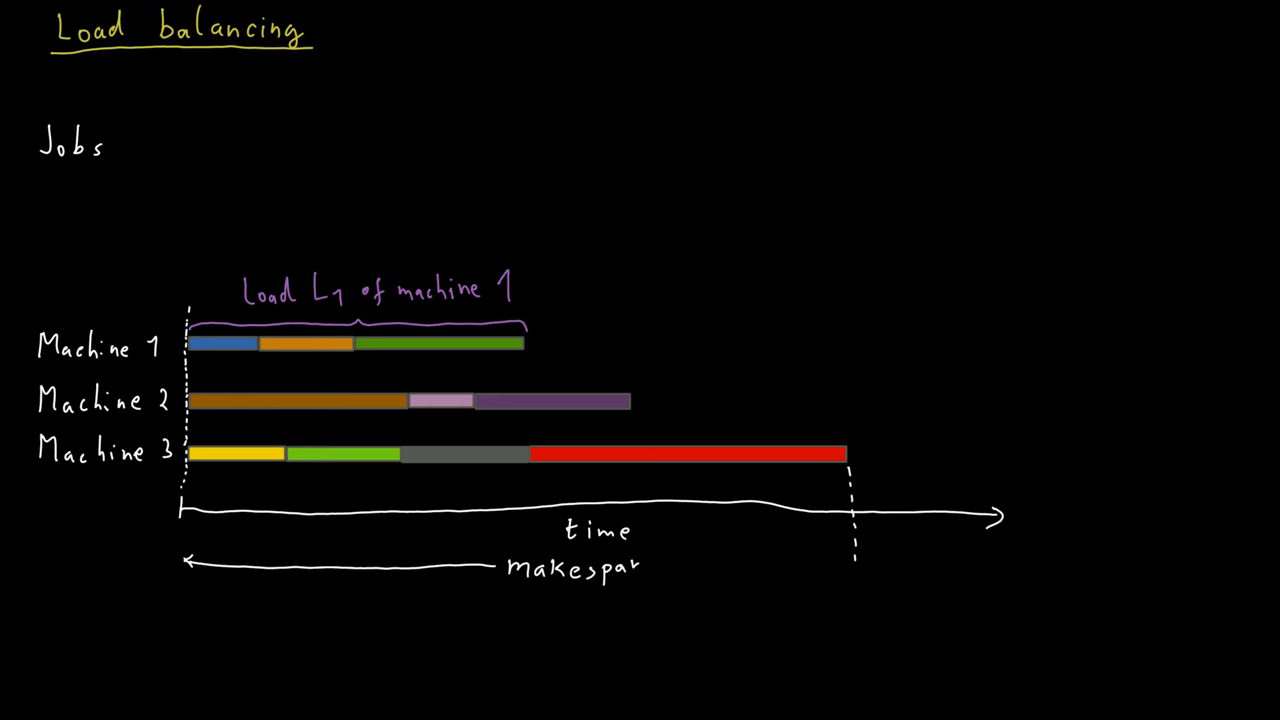